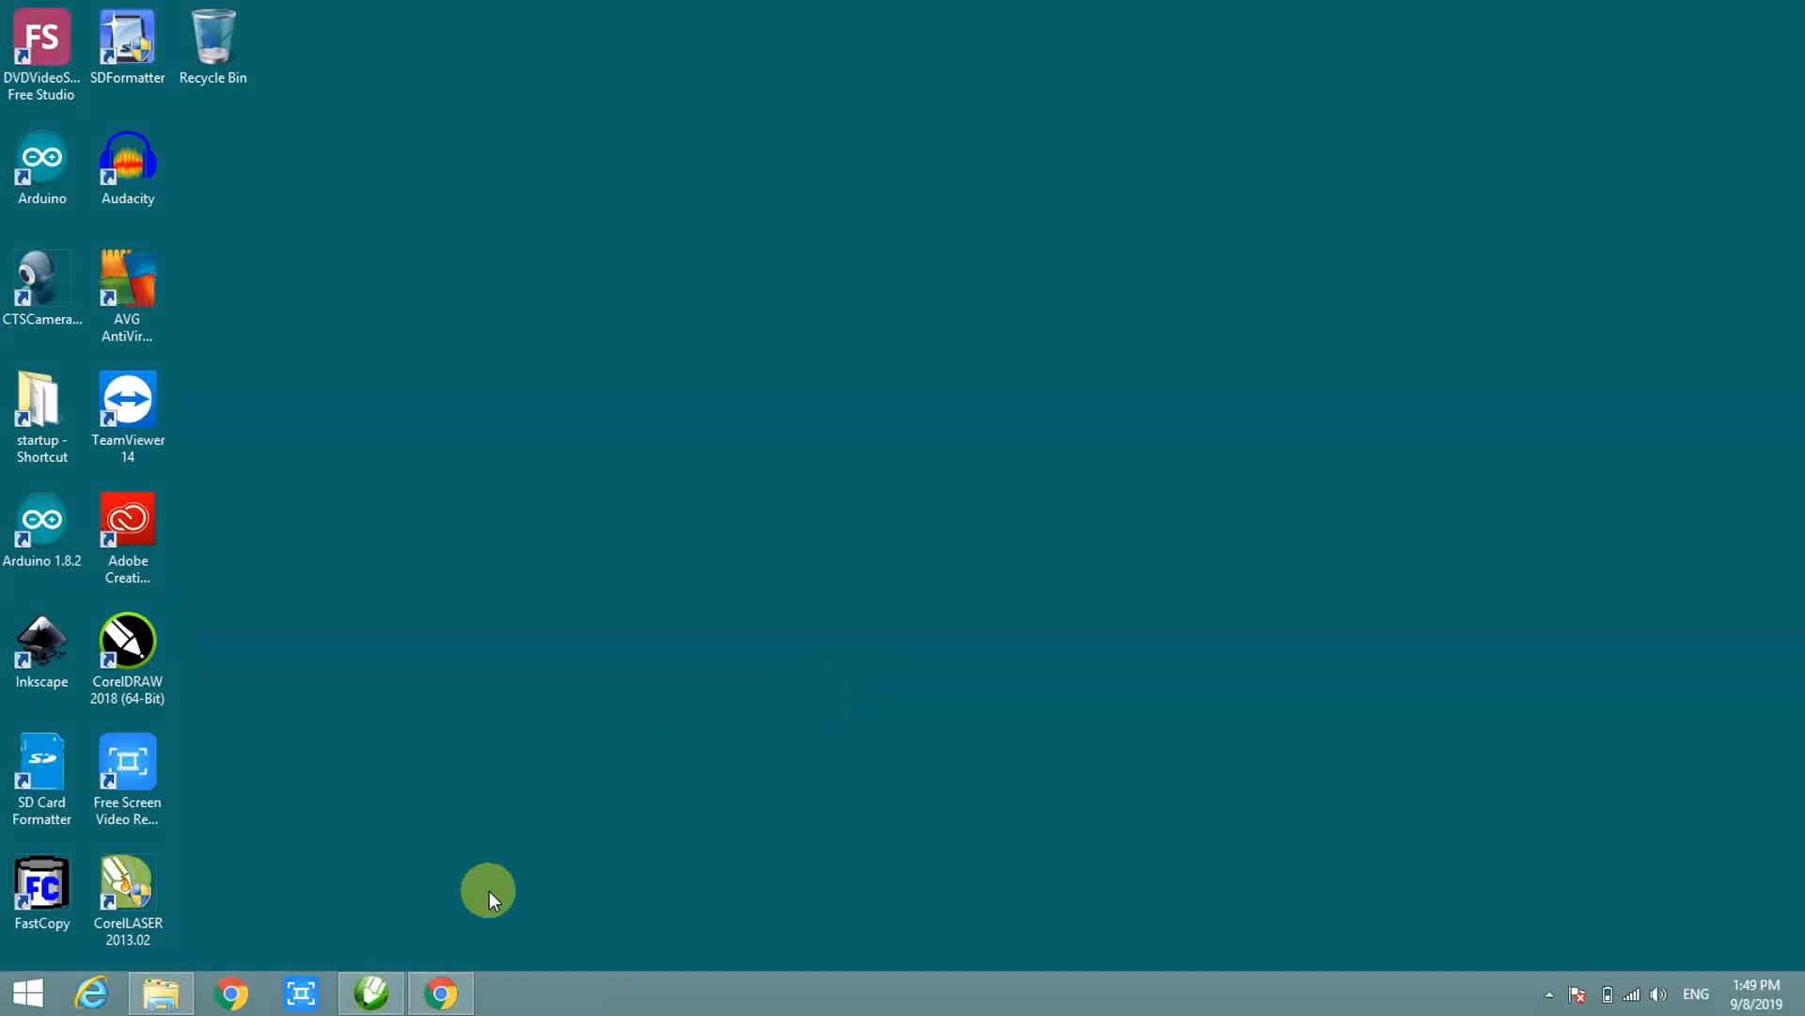
# Step: Restore the Arduino lamp_1.cdr drawing, select the Arduino logo and drag it to the left
pyautogui.click(368, 991)
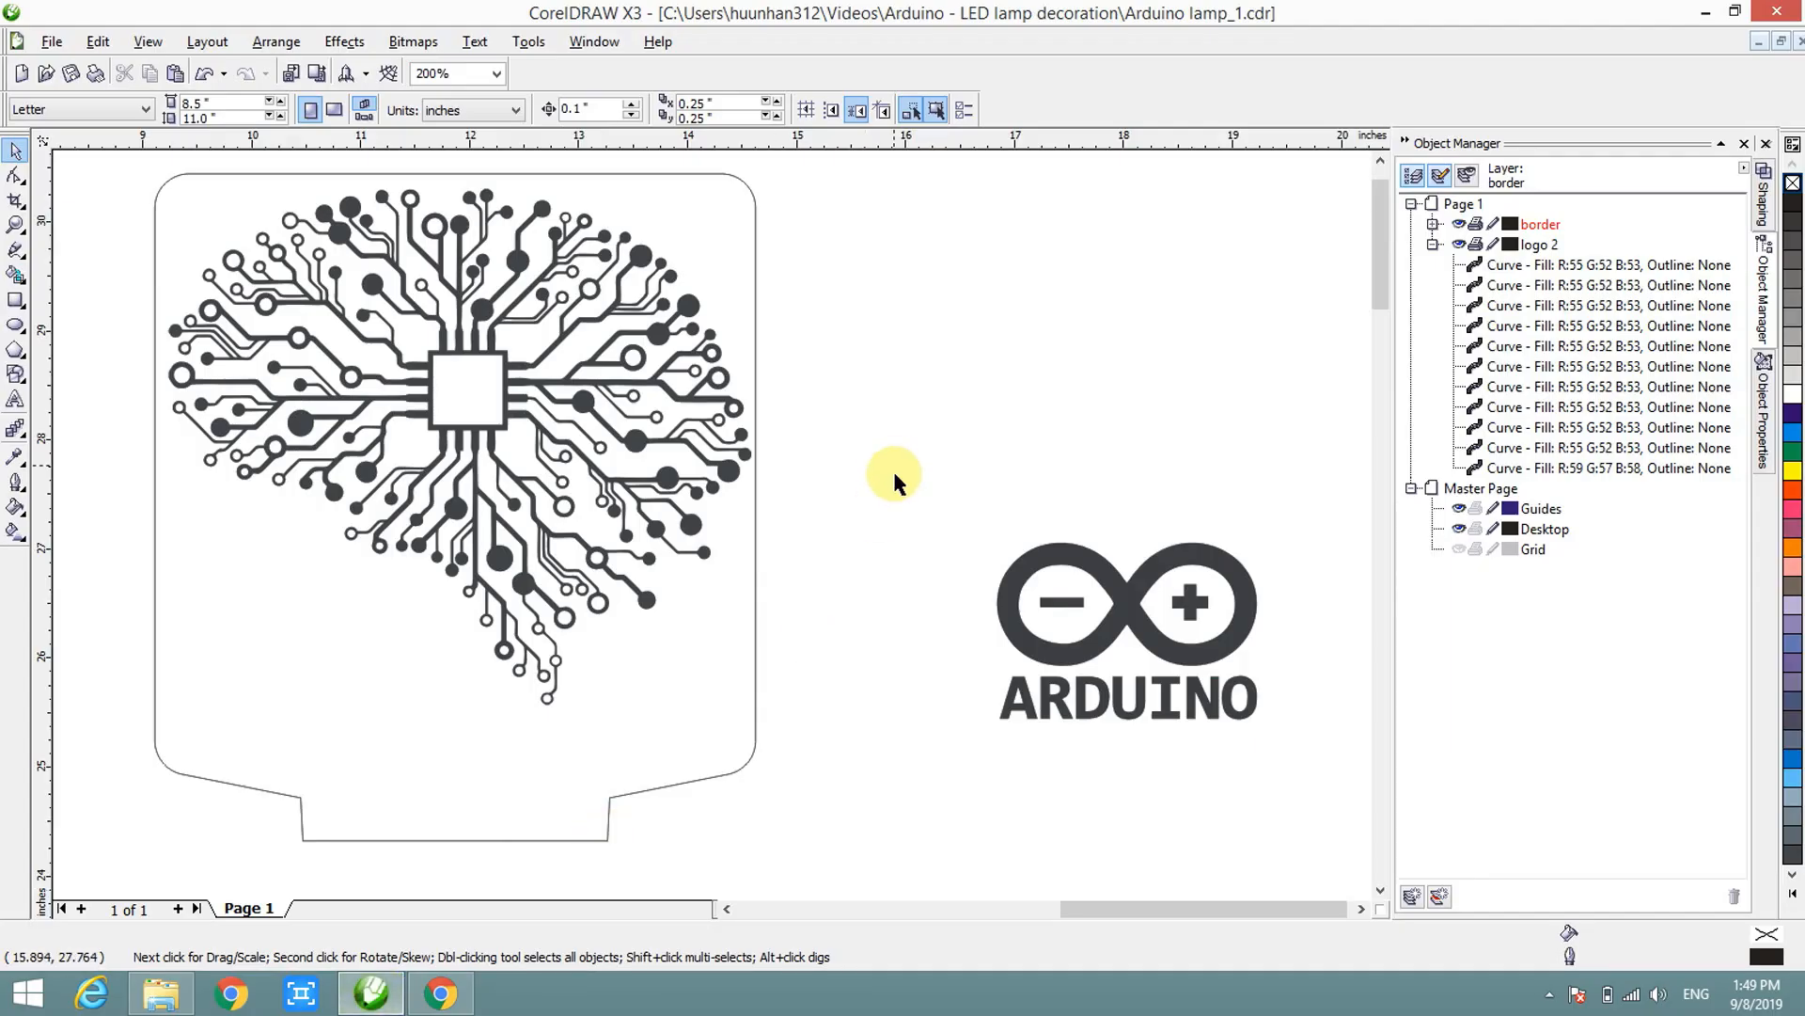
pyautogui.click(1126, 638)
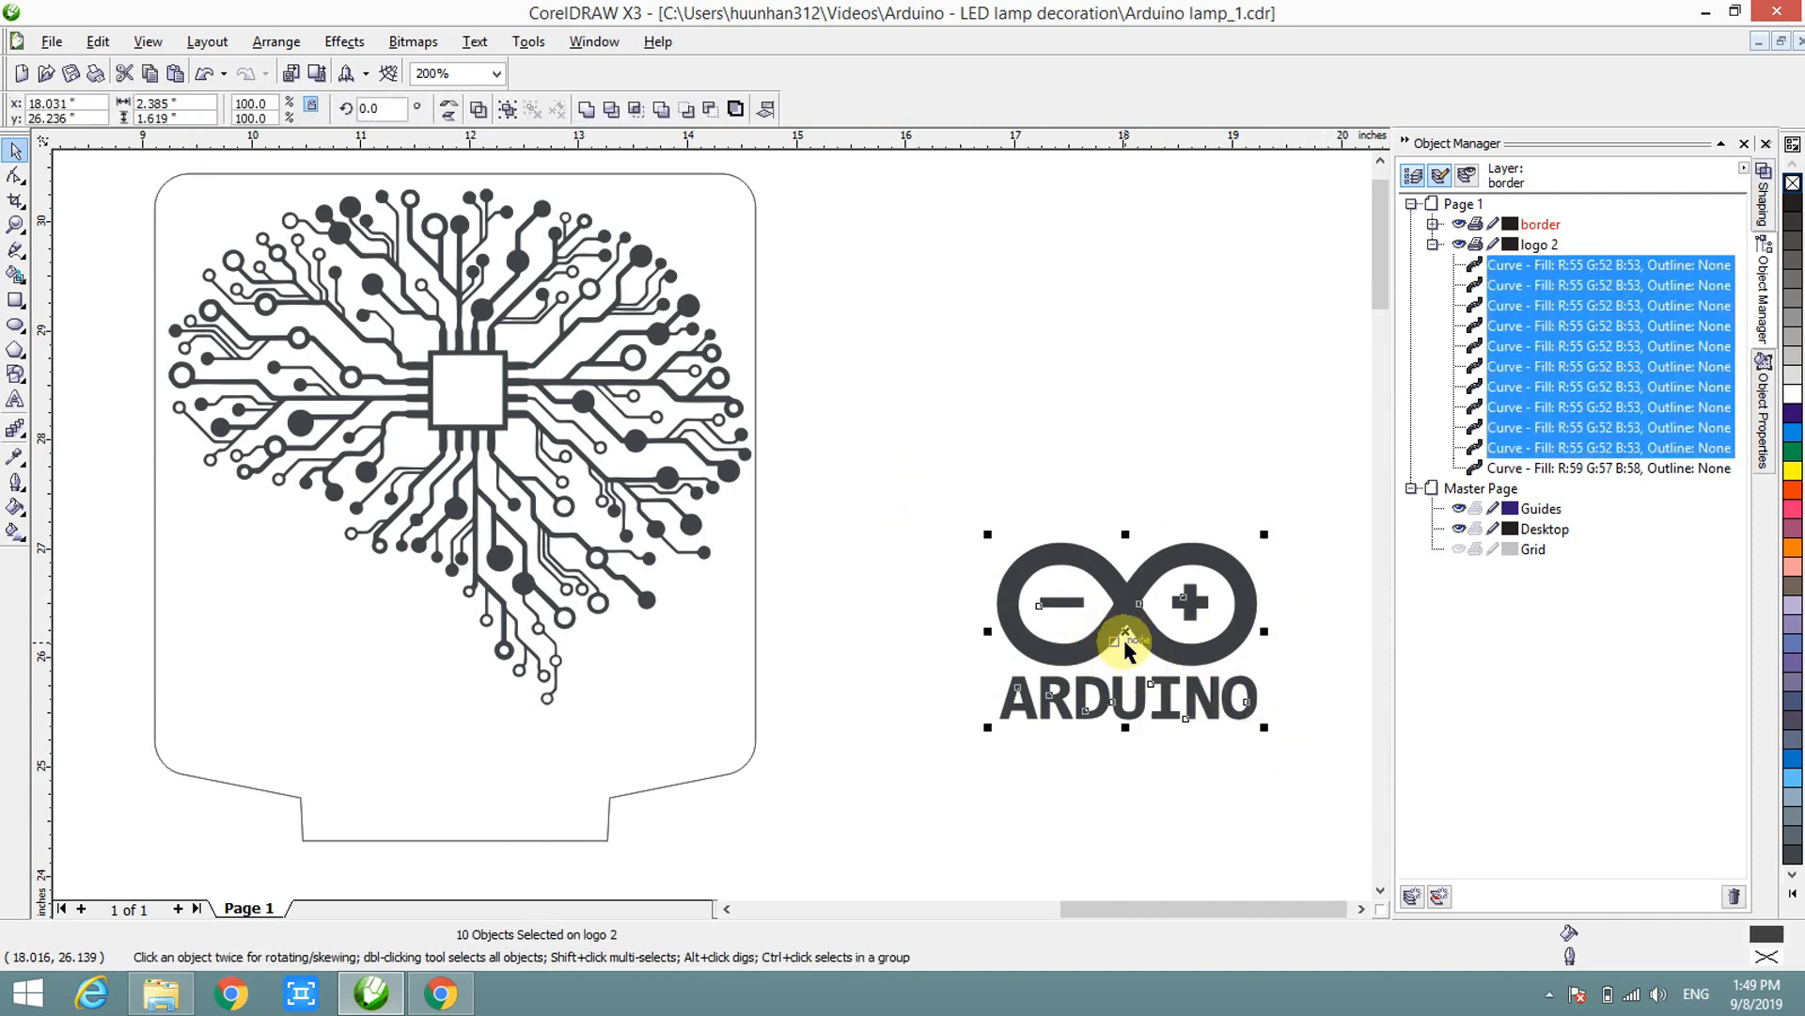
pyautogui.moveTo(1126, 628); pyautogui.dragTo(319, 657)
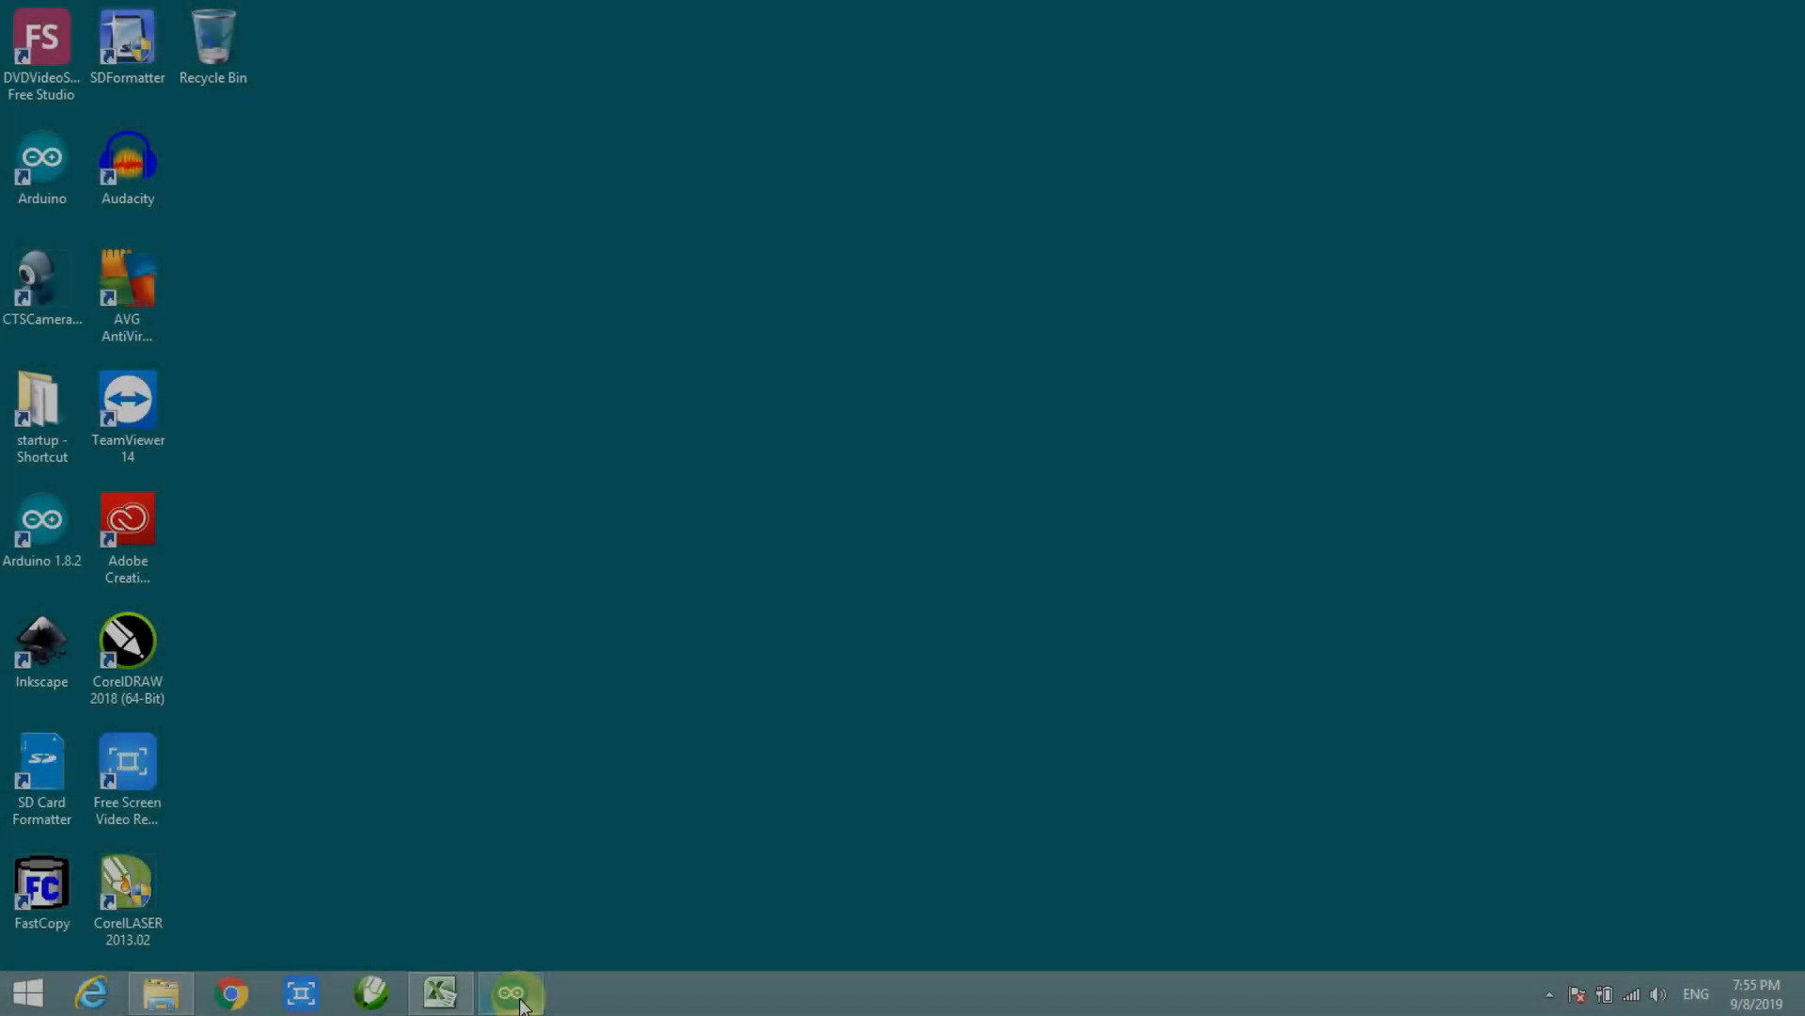
# Step: Bring up the arduino_IR_remote sketch and scroll to the remote-button switch cases in loop()
pyautogui.click(512, 991)
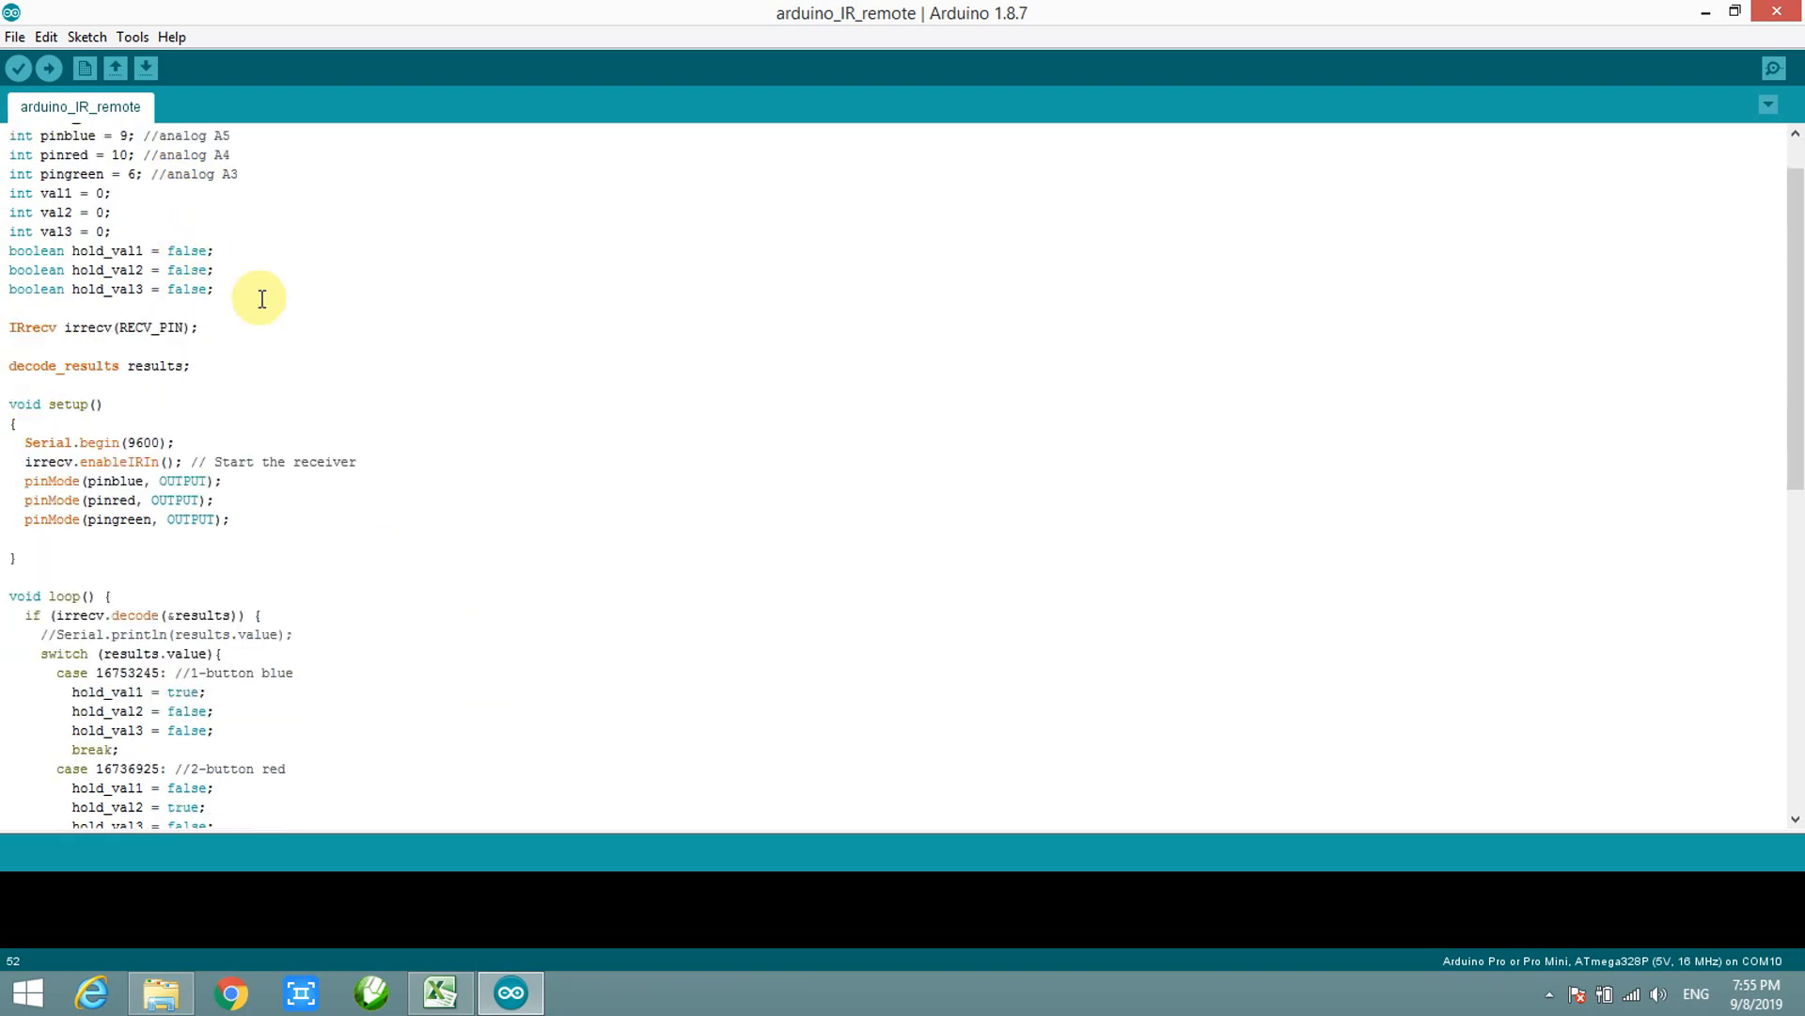
pyautogui.scroll(-3)
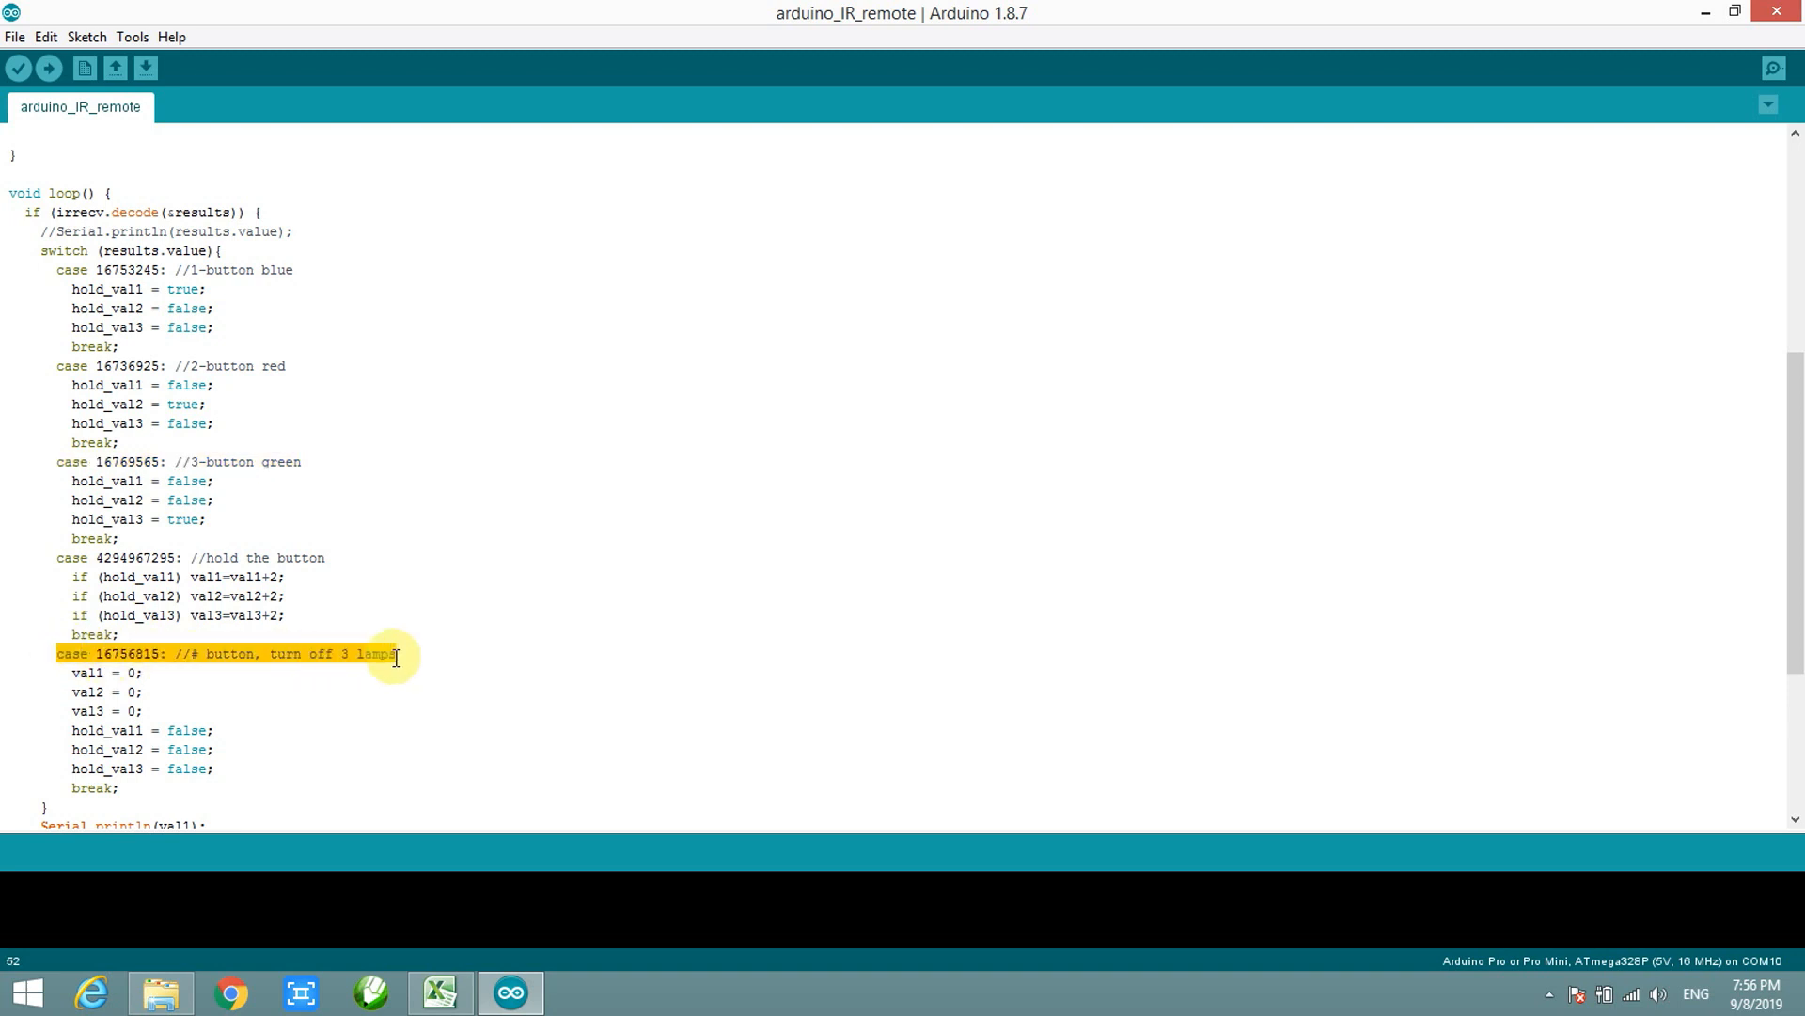
pyautogui.scroll(-3)
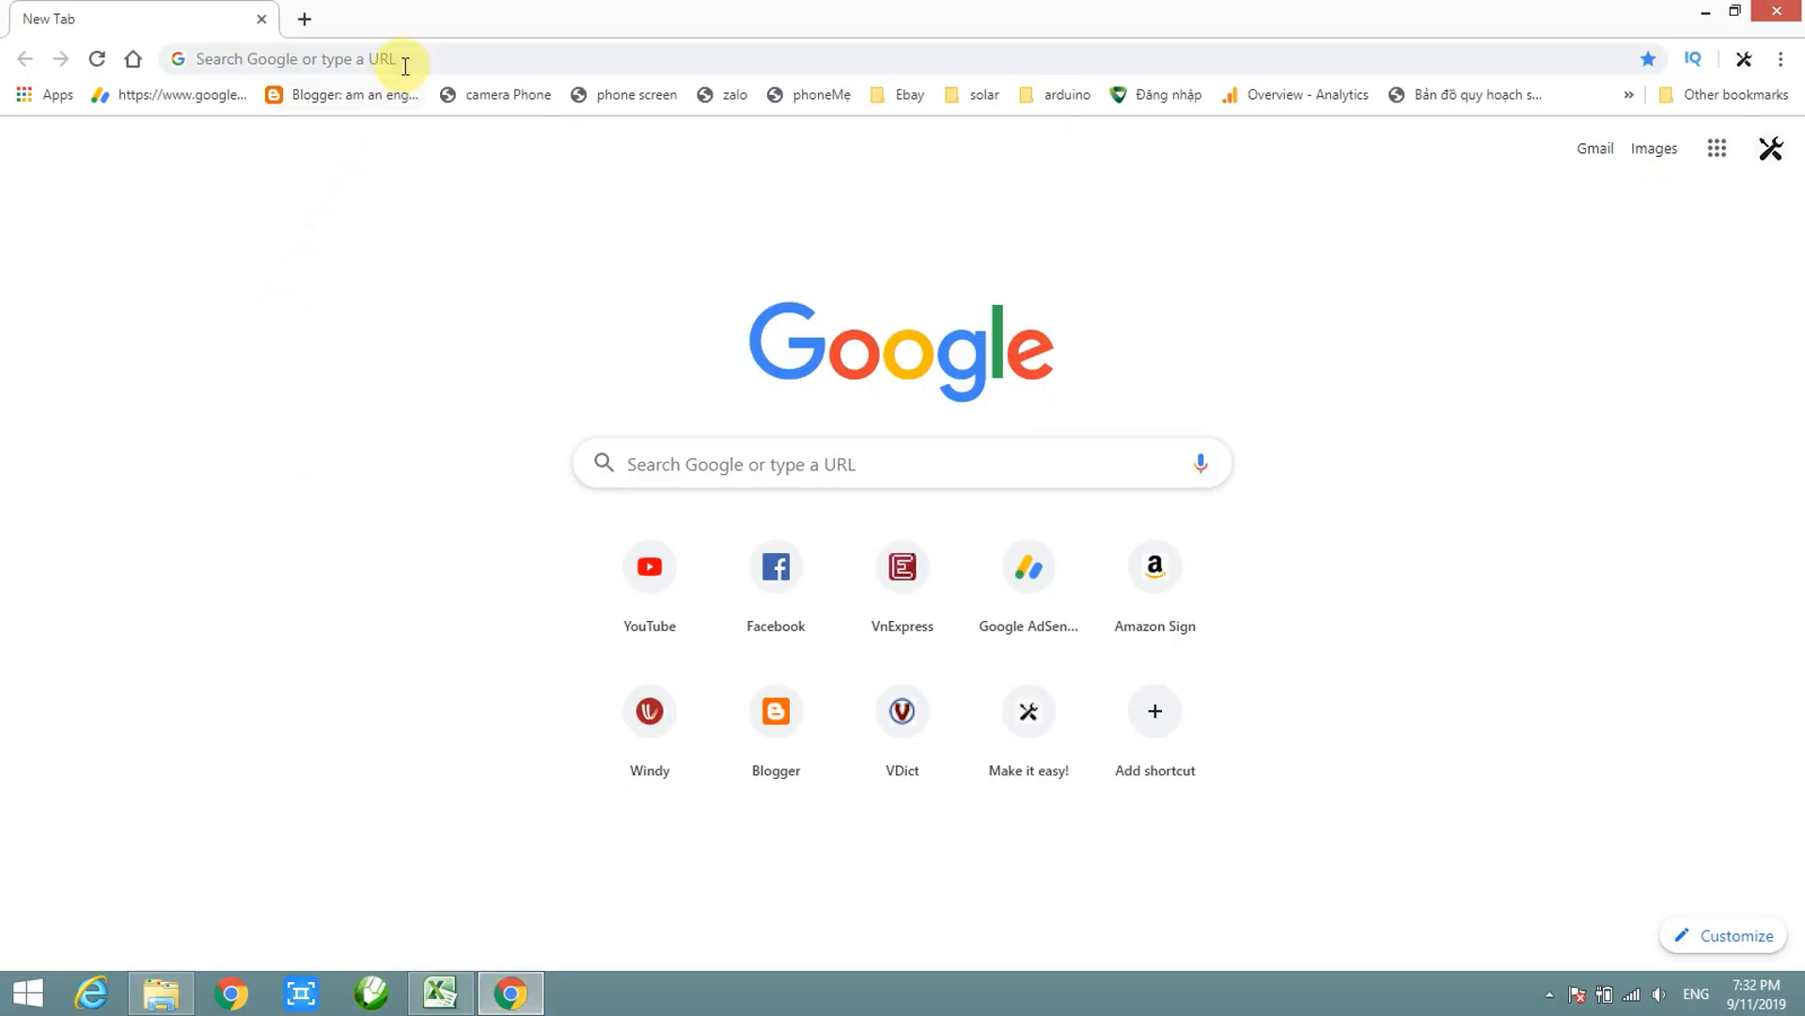
# Step: Go to engineer2you.com, open the Store's Led lamp decoration post and enlarge its panel design gallery
pyautogui.write('engineer2you.com')
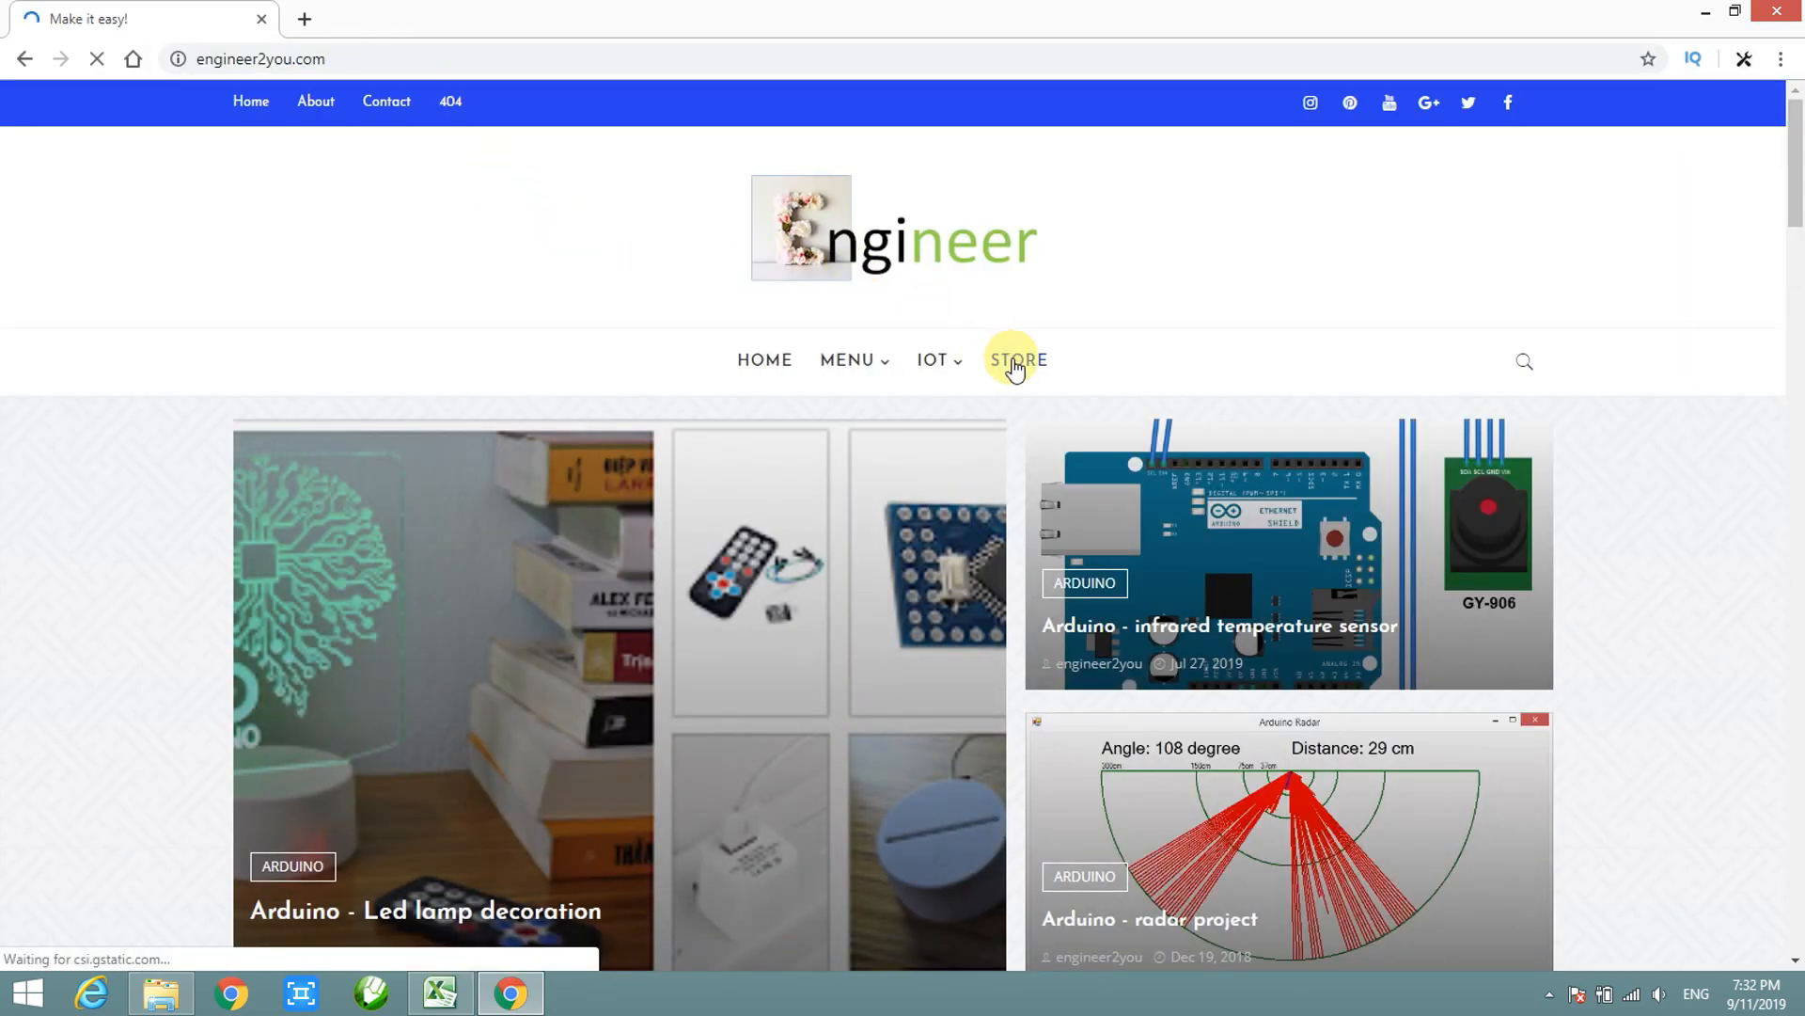
pyautogui.click(1013, 359)
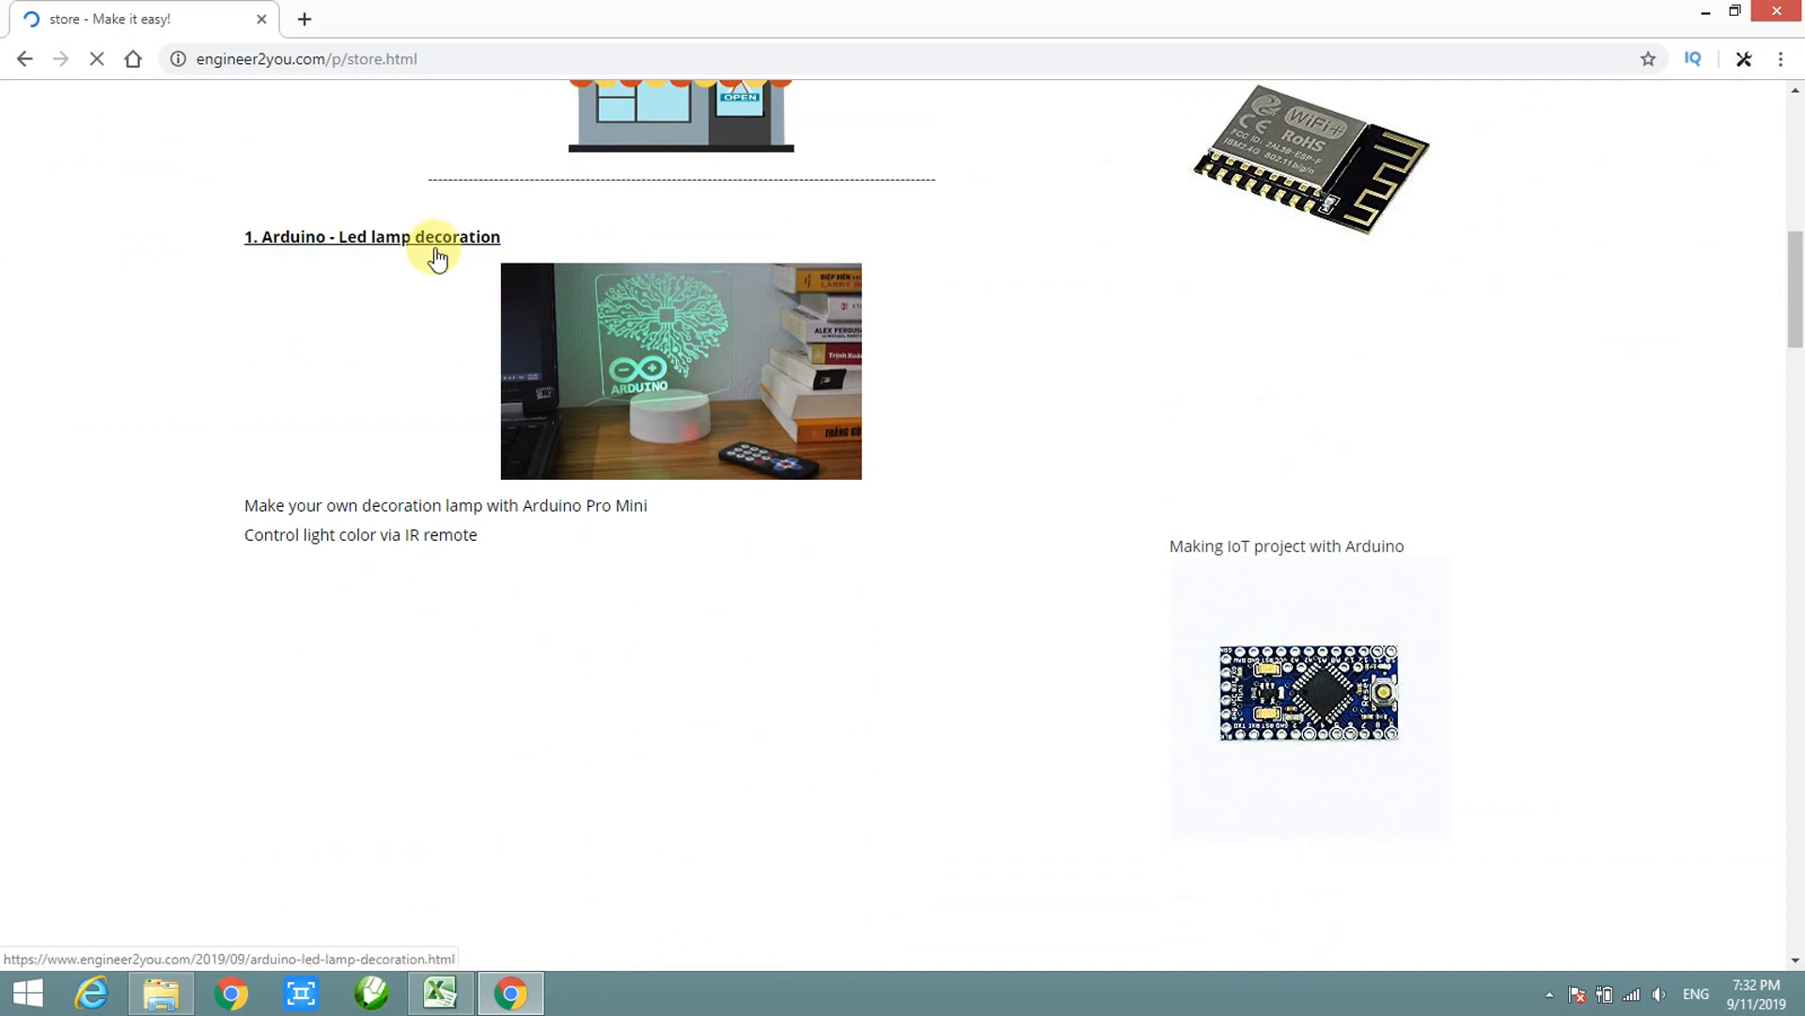
pyautogui.click(371, 237)
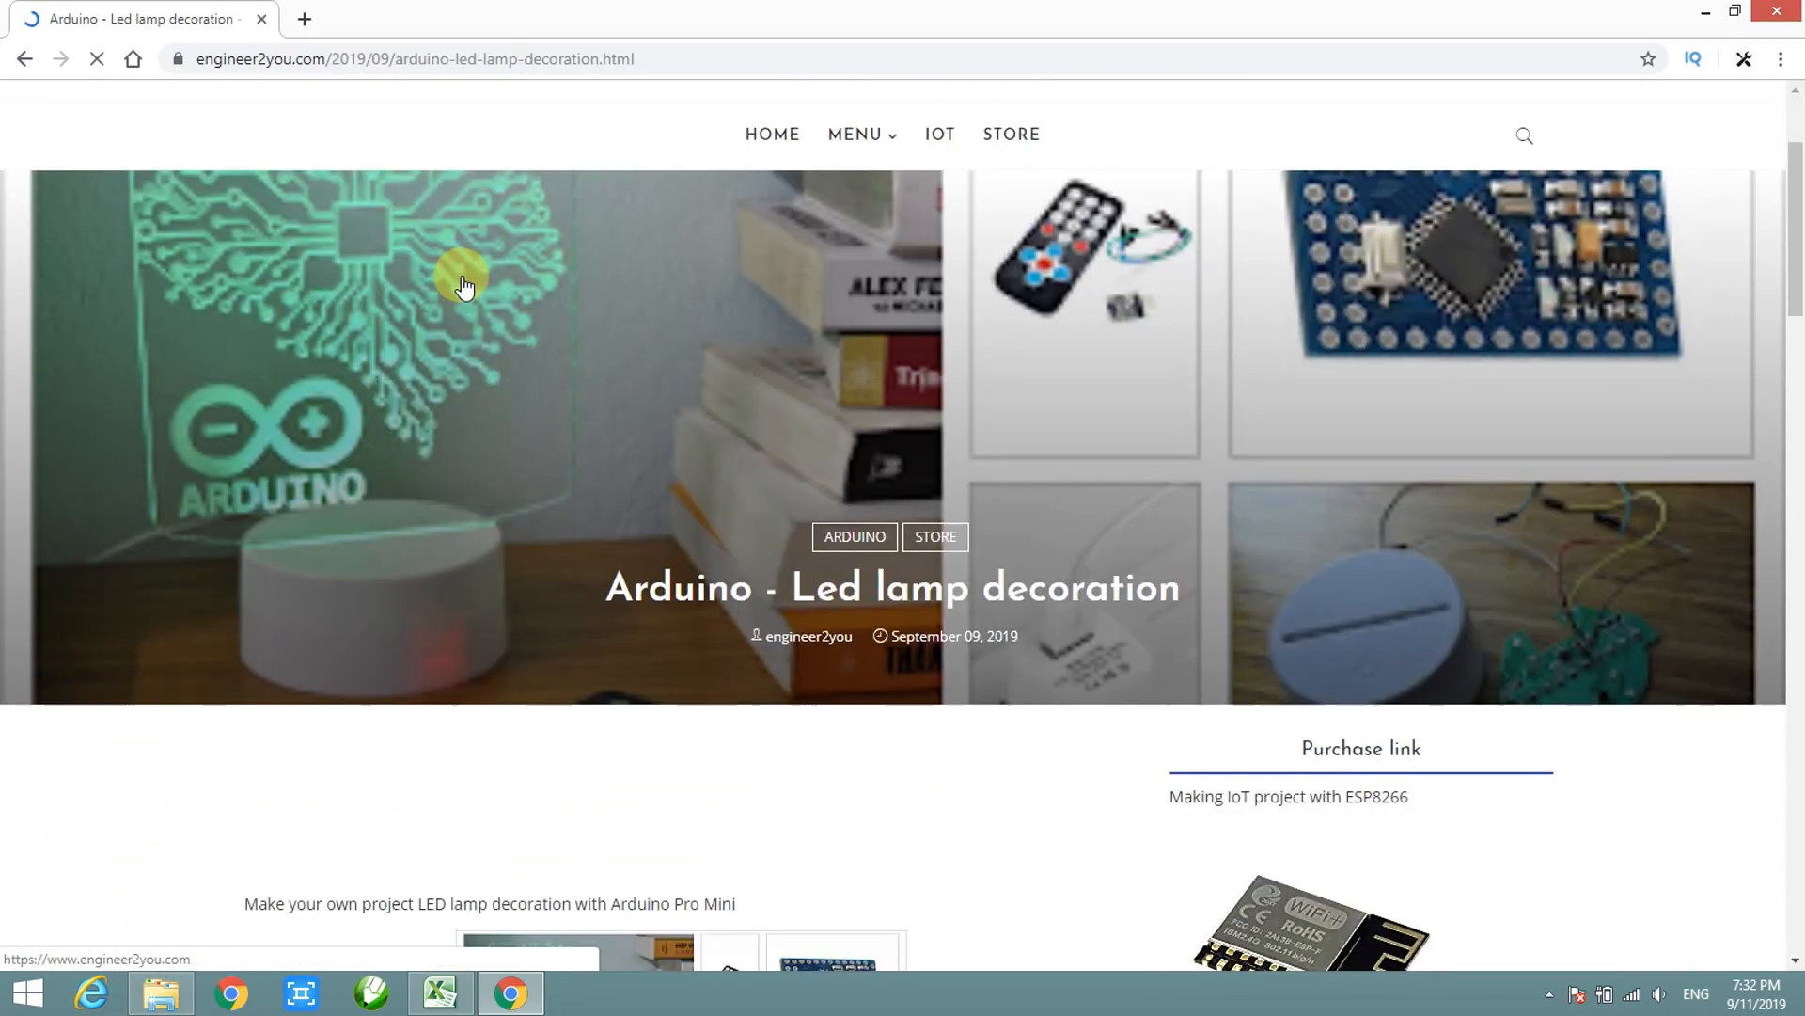
pyautogui.scroll(-3)
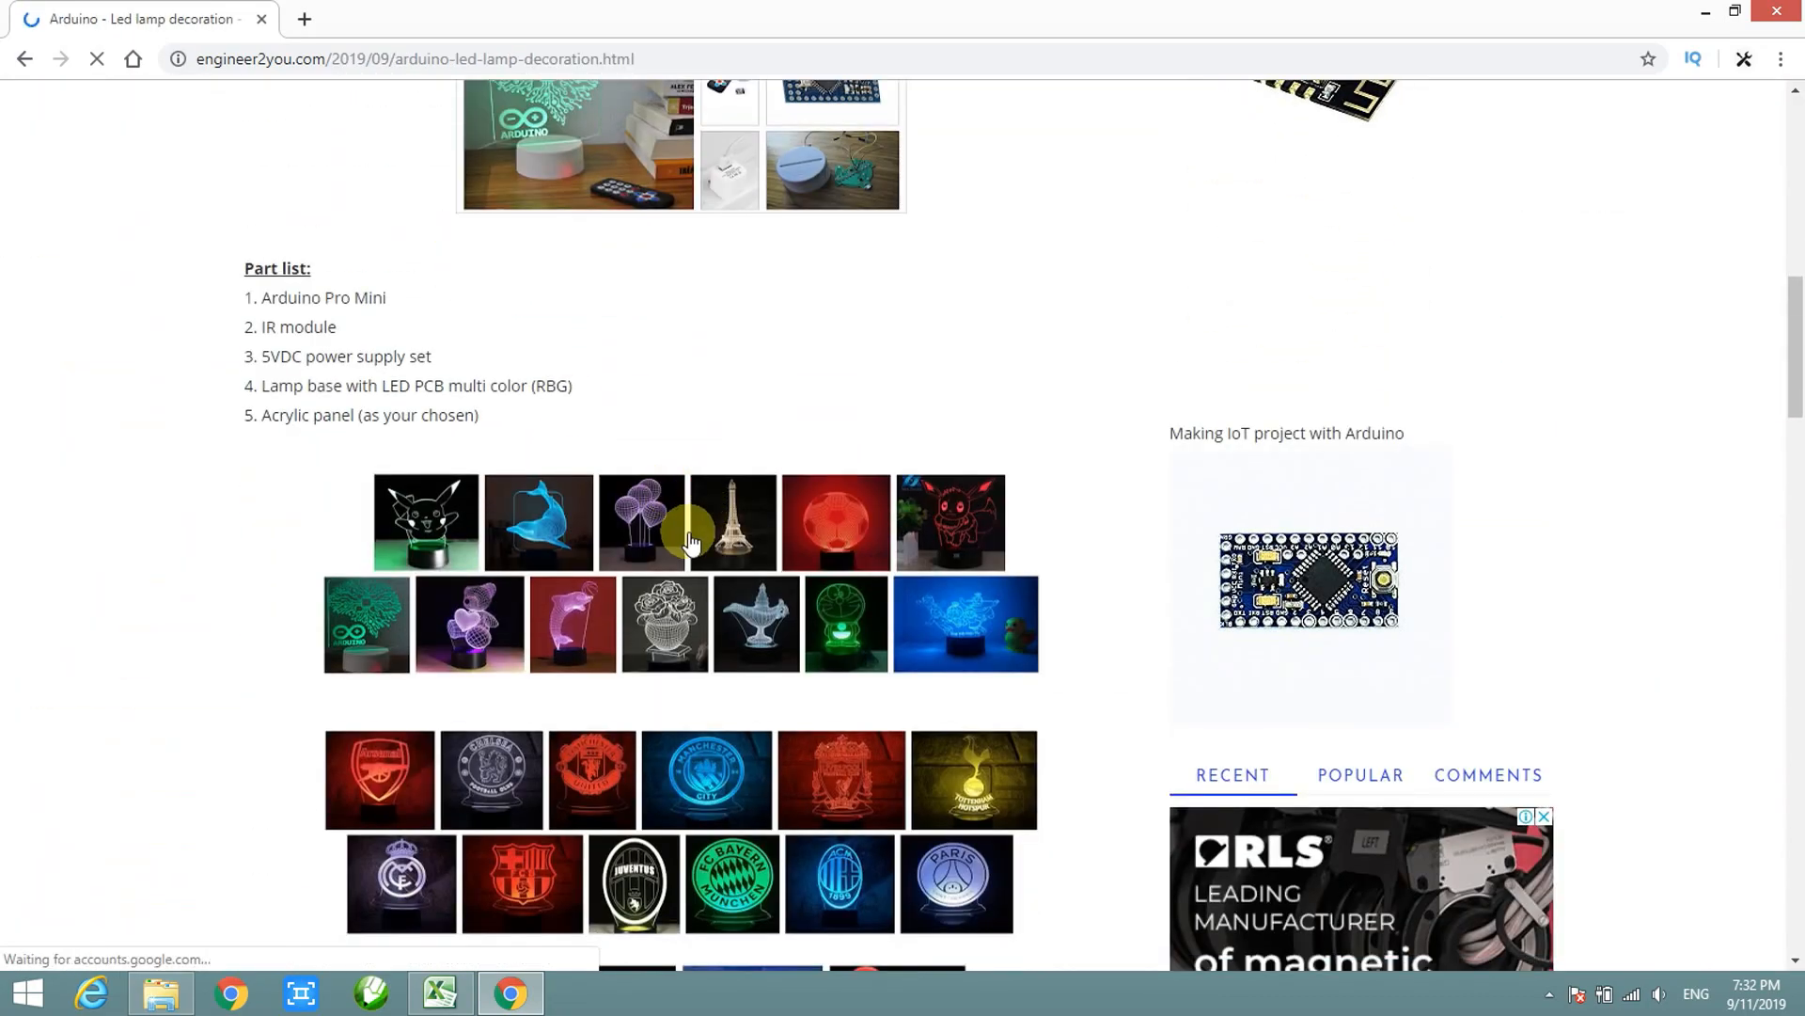
pyautogui.click(641, 521)
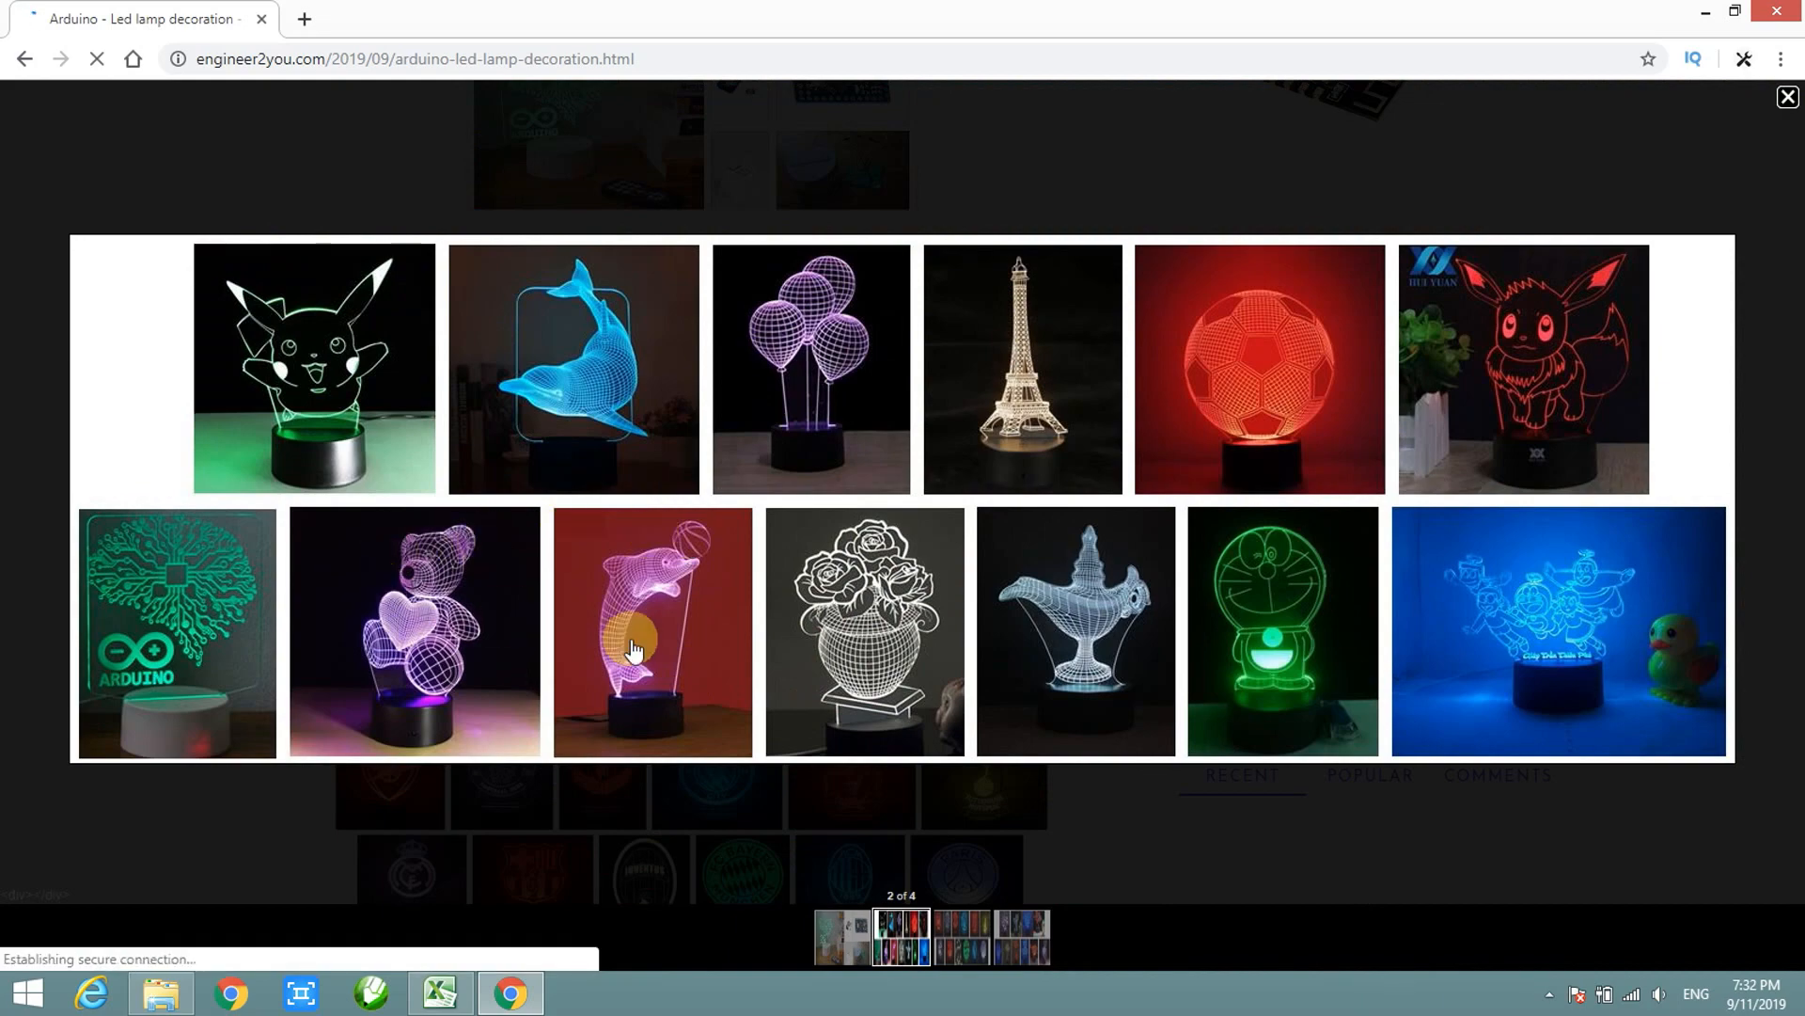